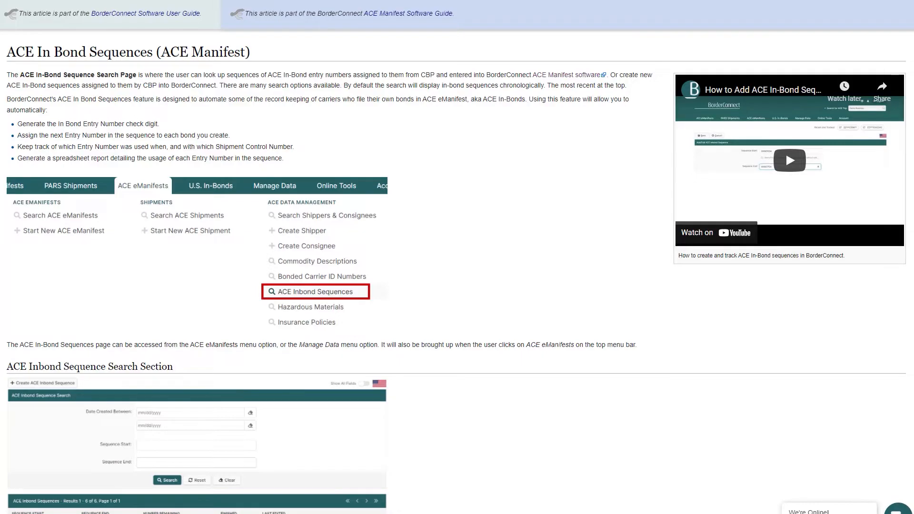
# Step: Navigate via ACE eManifests > ACE Data Management to the ACE Inbond Sequence search page
pyautogui.scroll(-3)
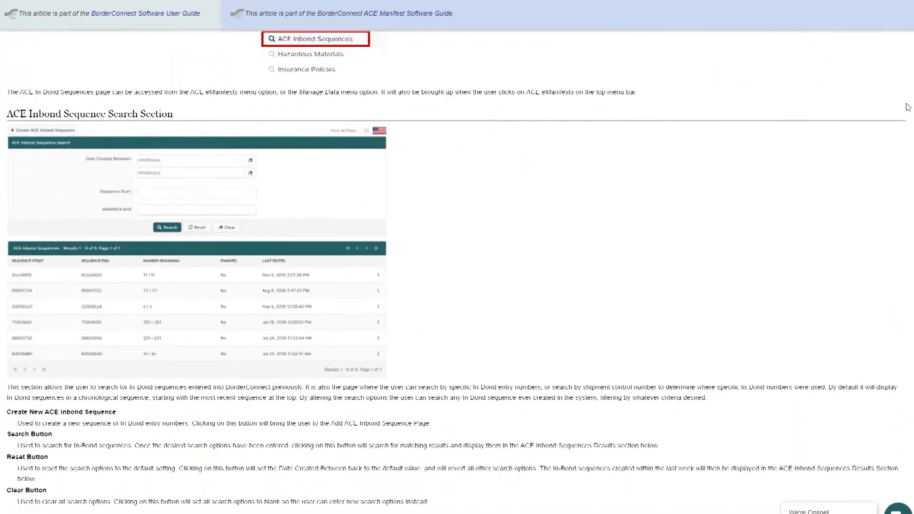
pyautogui.scroll(-3)
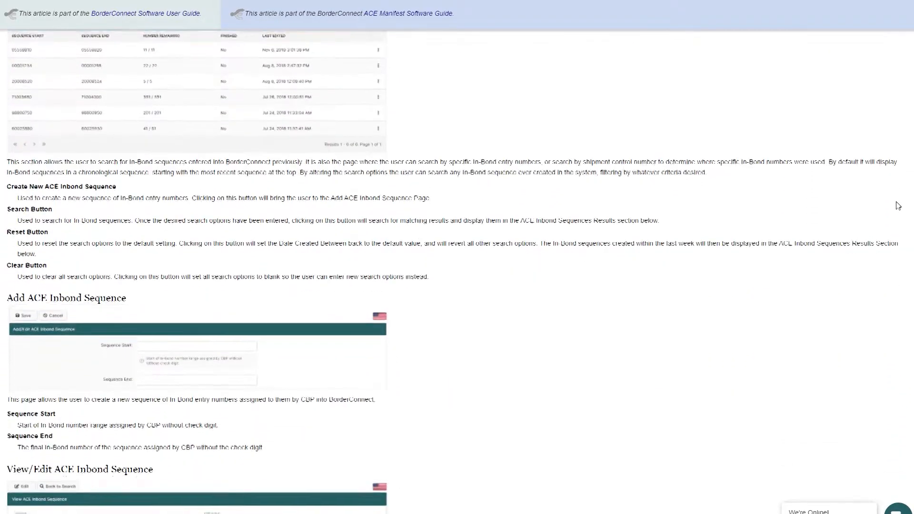
pyautogui.scroll(-3)
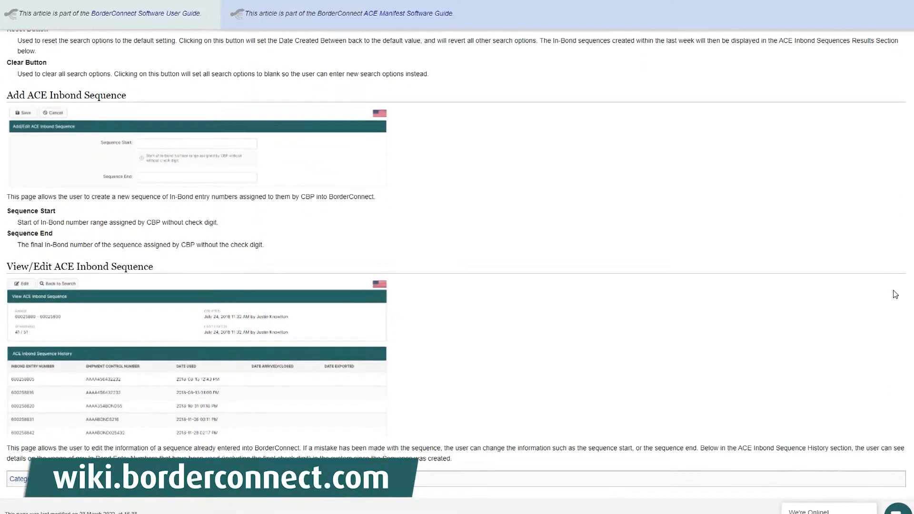
pyautogui.scroll(-3)
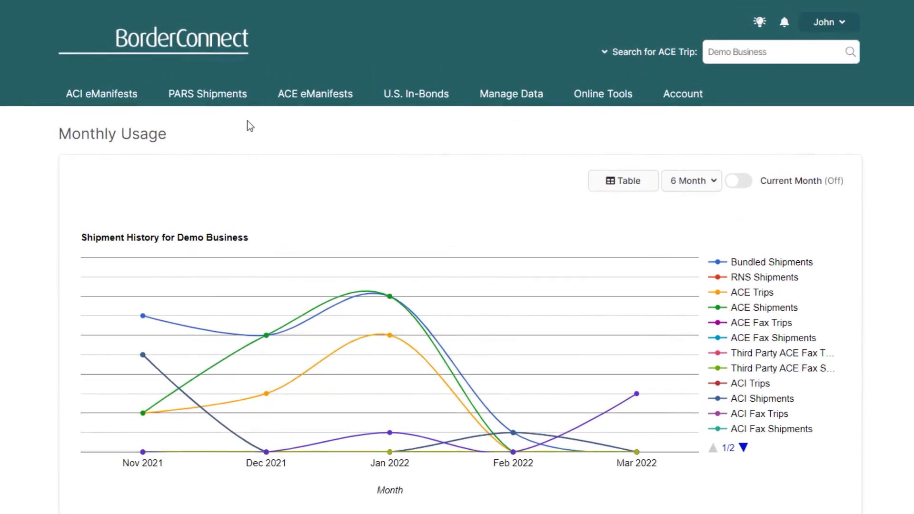
pyautogui.click(316, 94)
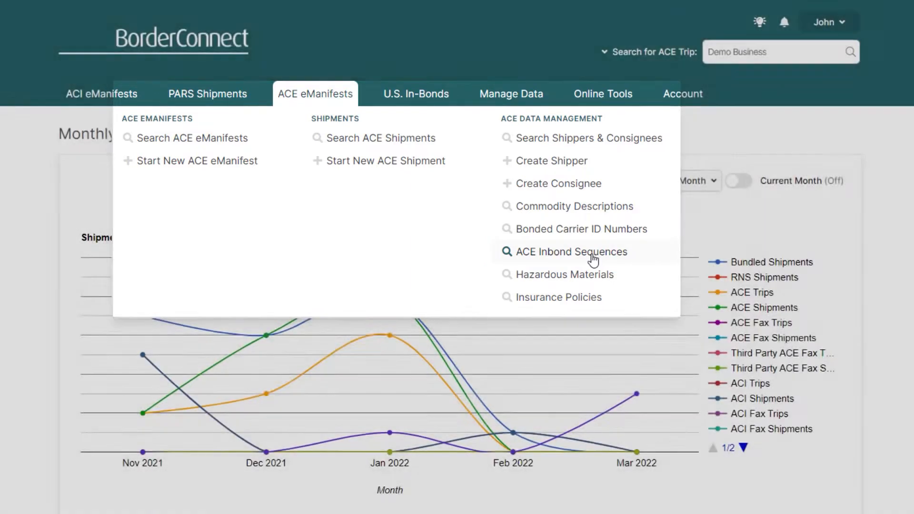
pyautogui.click(570, 252)
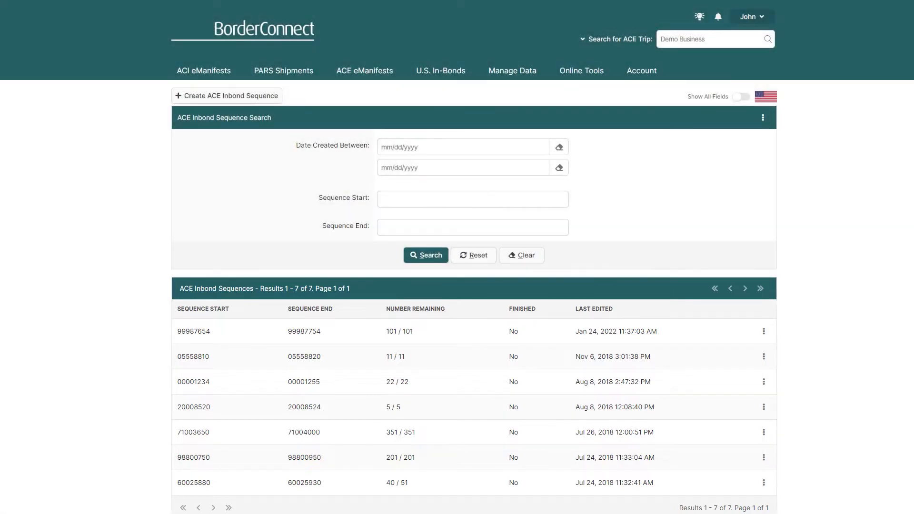
# Step: Create a new ACE Inbond sequence with start 50012345 and end 50012444
pyautogui.click(226, 96)
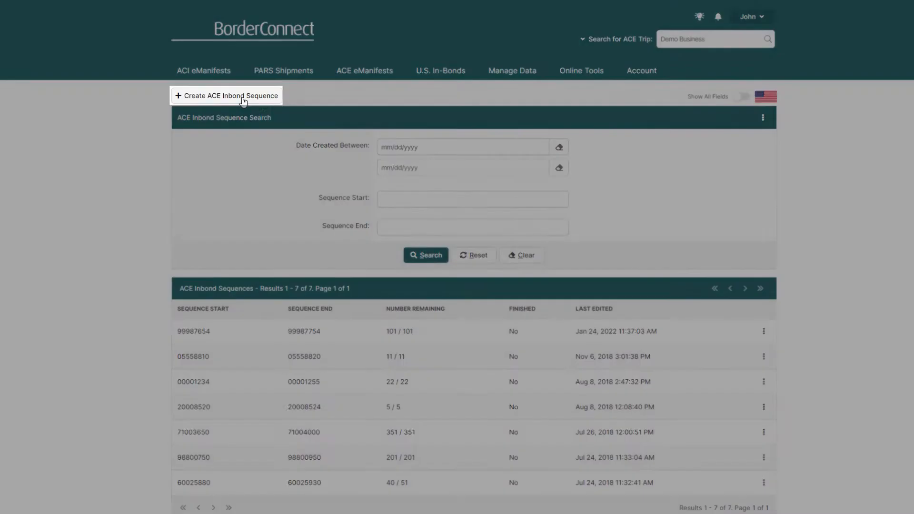
pyautogui.click(230, 96)
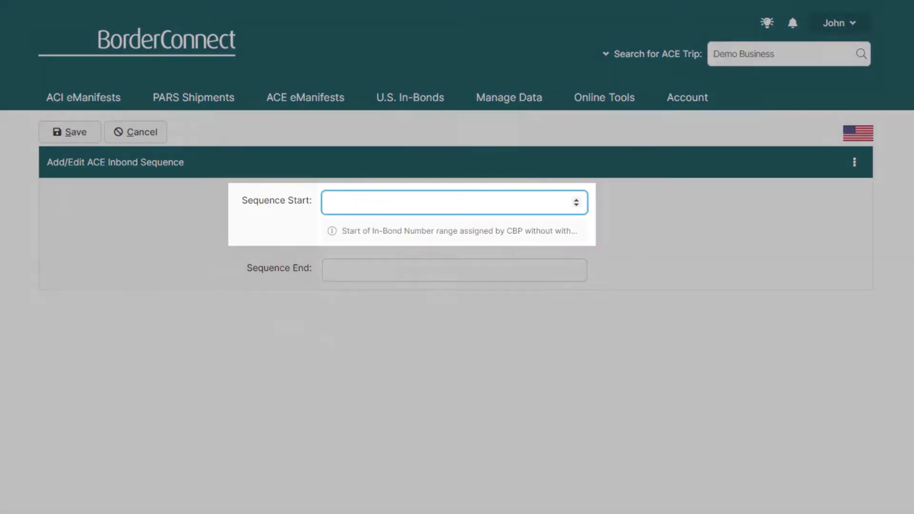
pyautogui.write('50012345')
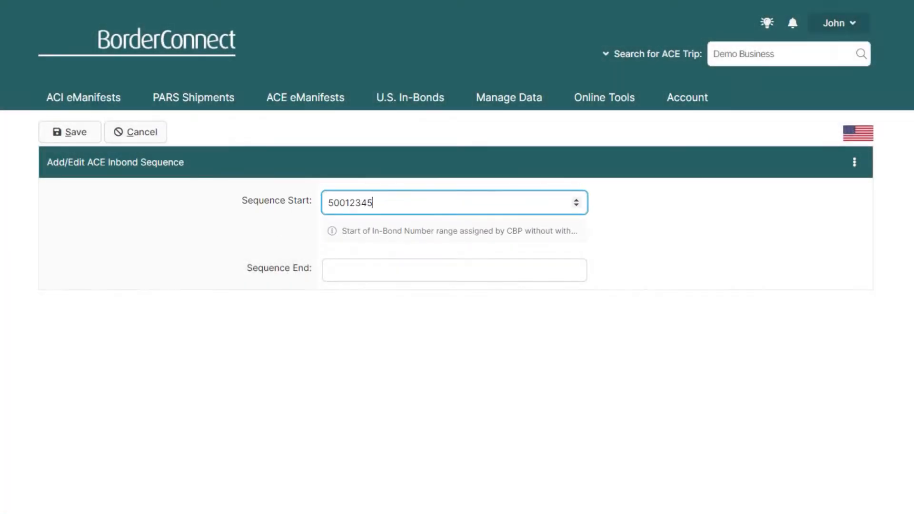
pyautogui.write('50012444')
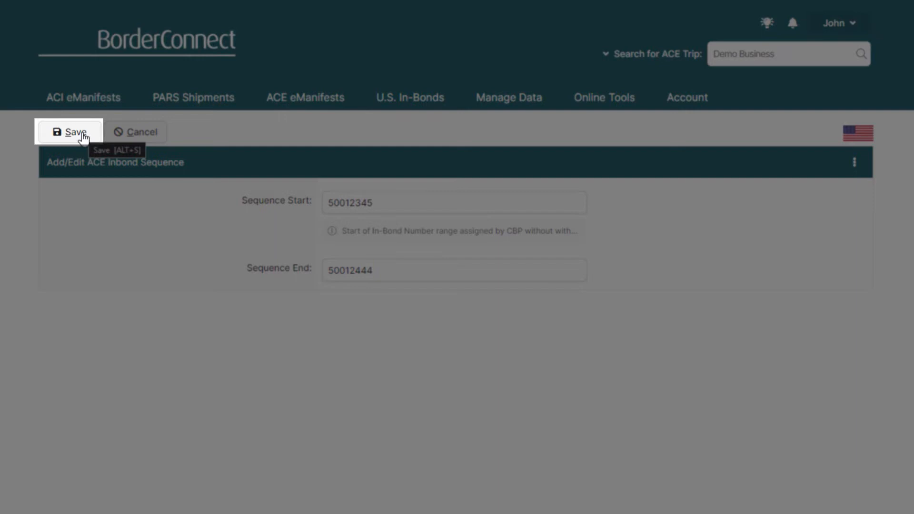
# Step: Save the 50012345–50012444 sequence and return to the sequence list
pyautogui.click(69, 131)
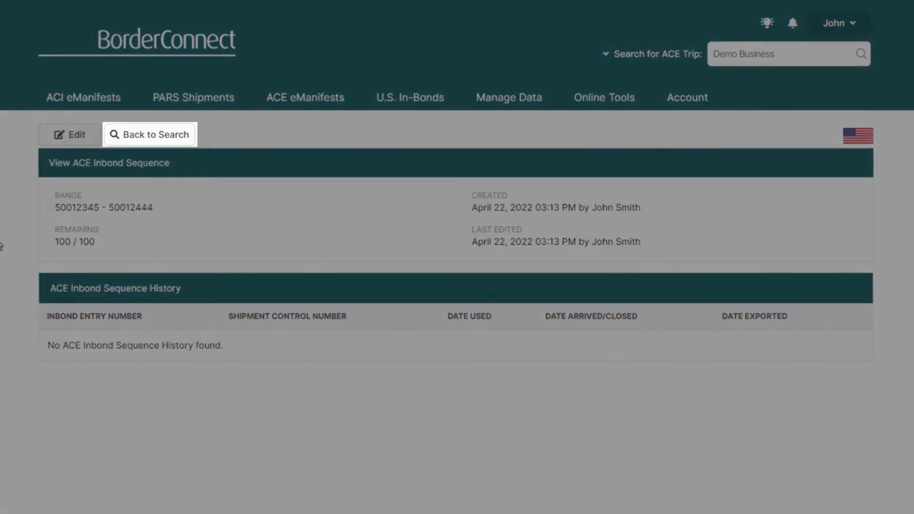
pyautogui.click(149, 135)
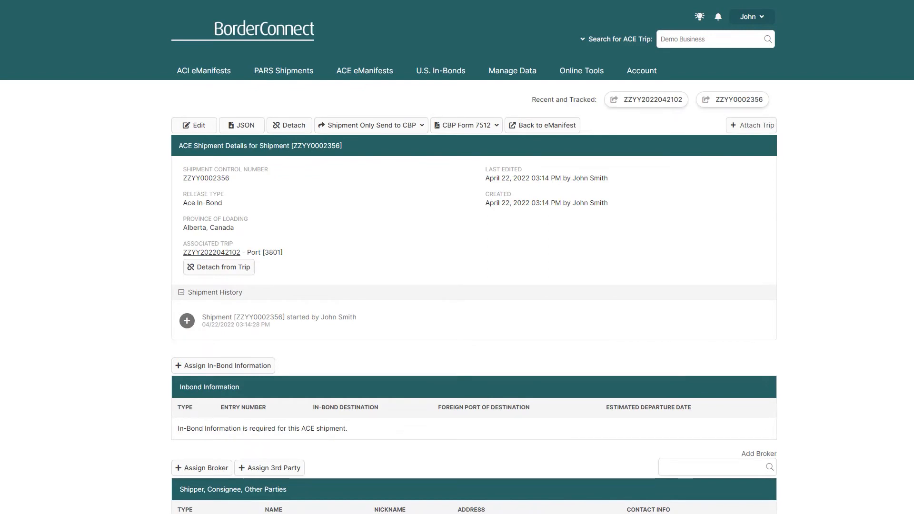
# Step: Assign in-bond information to shipment ZZYY0002356, choosing the Transportation and Exportation entry type
pyautogui.click(223, 366)
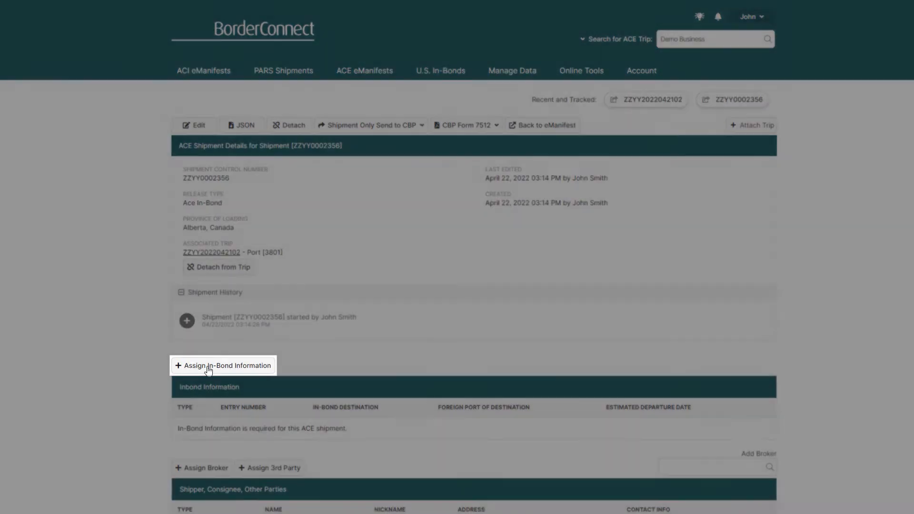
pyautogui.click(223, 366)
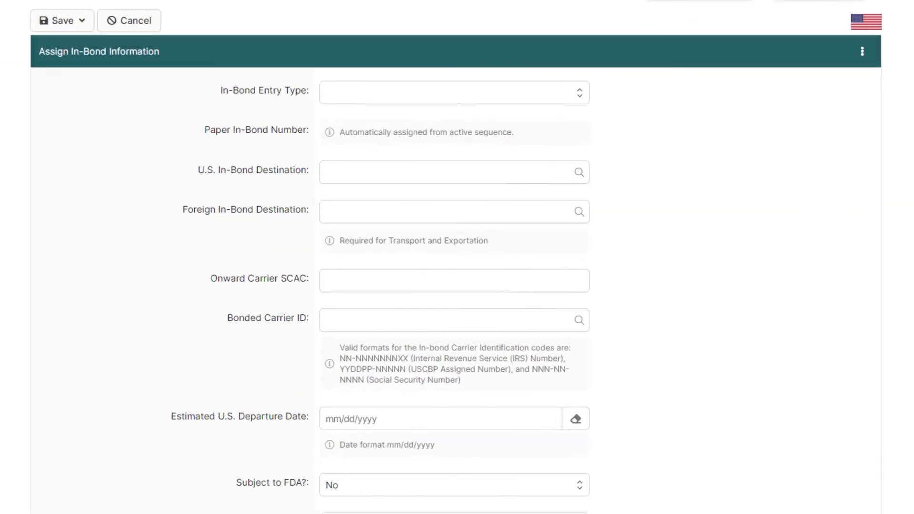
pyautogui.click(453, 93)
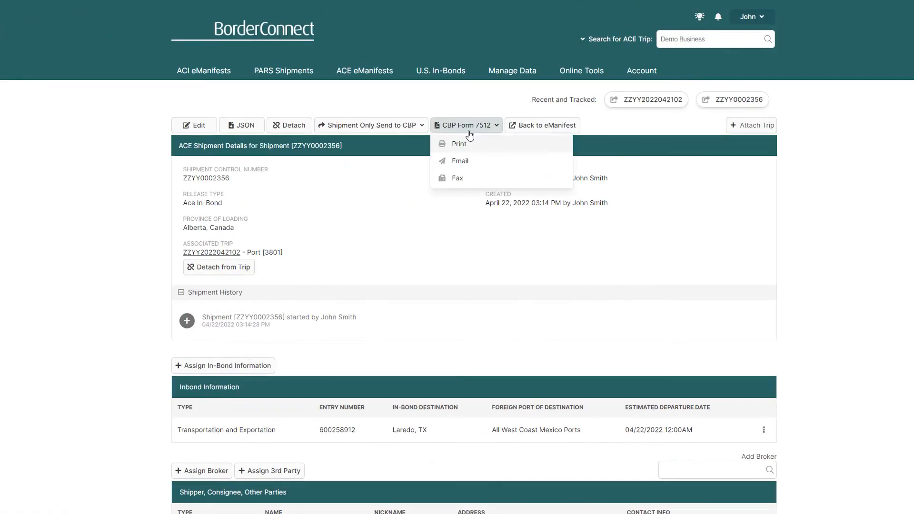
# Step: Print CBP Form 7512 for shipment ZZYY0002356 with entry number 600258912
pyautogui.click(459, 144)
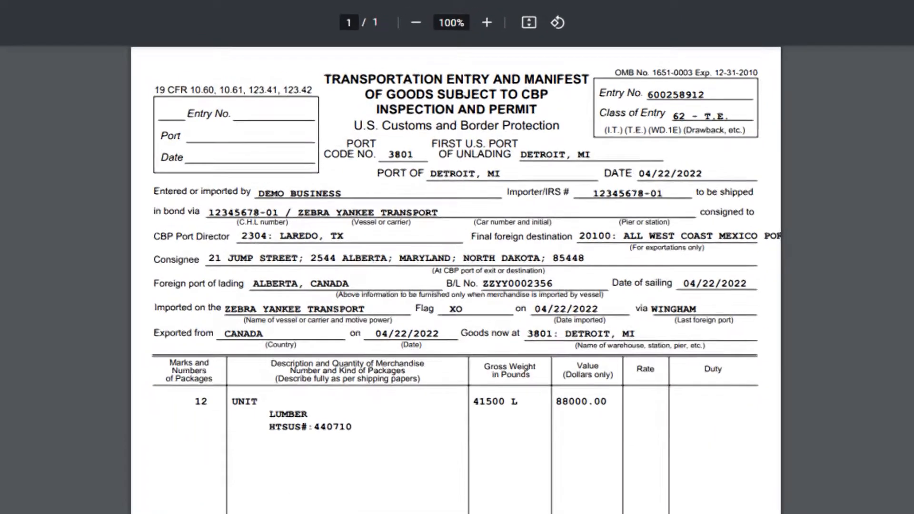